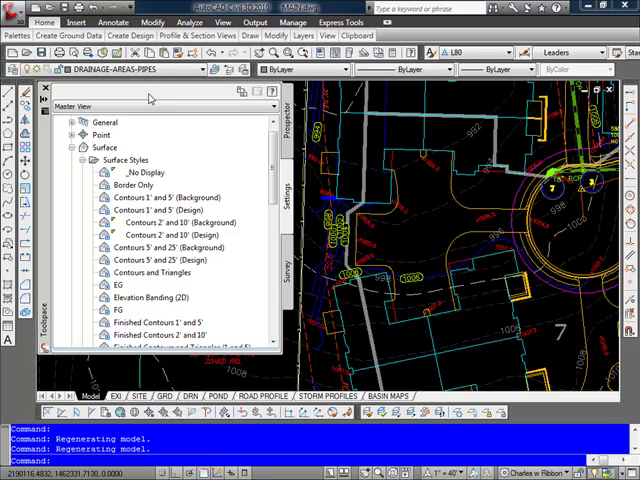
Edit the 'Contours 2' and 10' (Background)' surface style and view its Information details
click(176, 220)
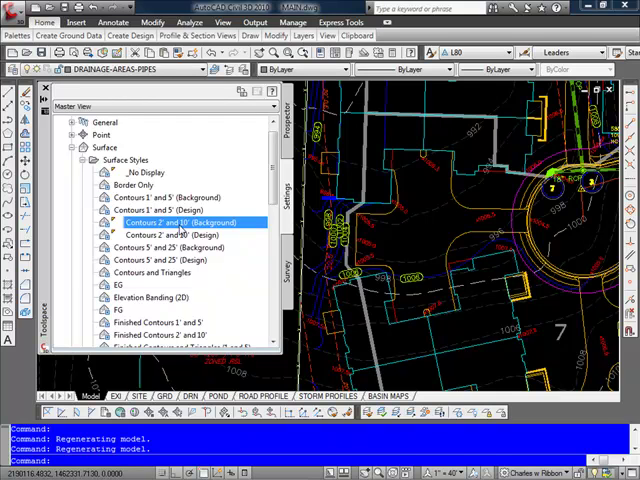
right_click(176, 222)
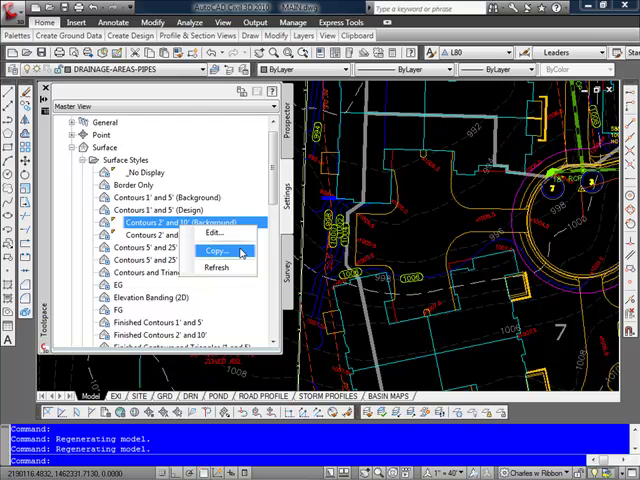
mouse_move(240, 252)
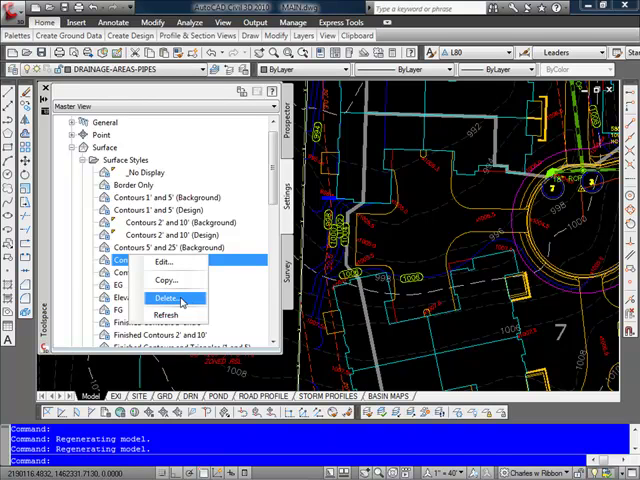
click(164, 300)
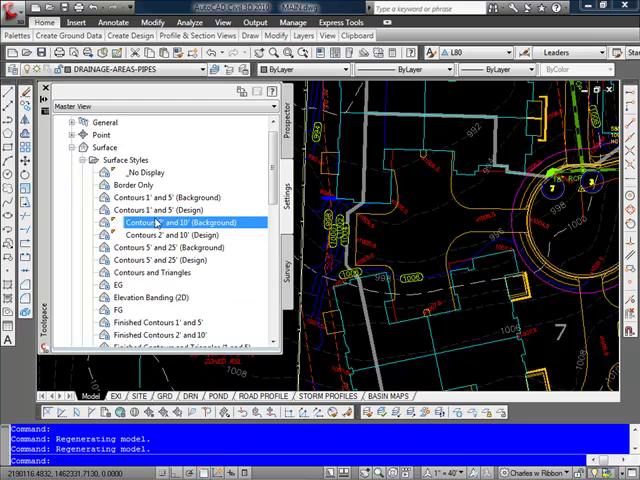
mouse_move(160, 222)
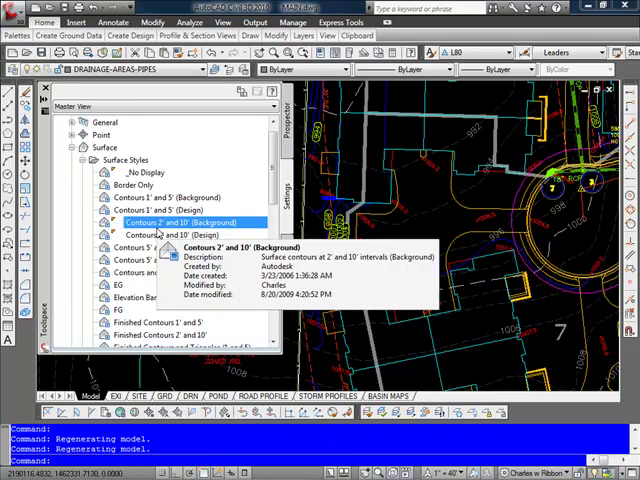
right_click(176, 220)
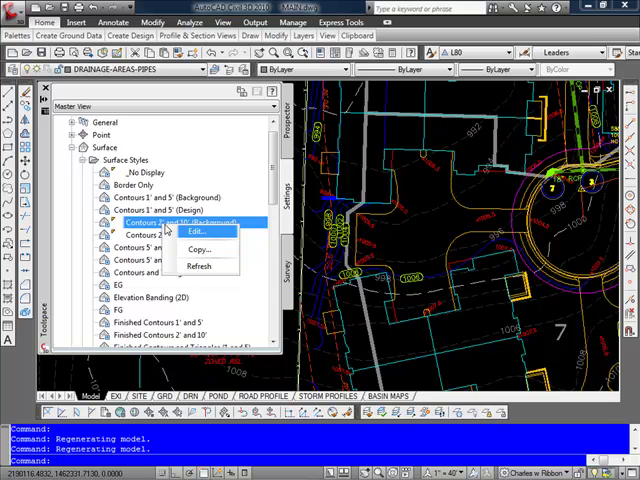
click(188, 228)
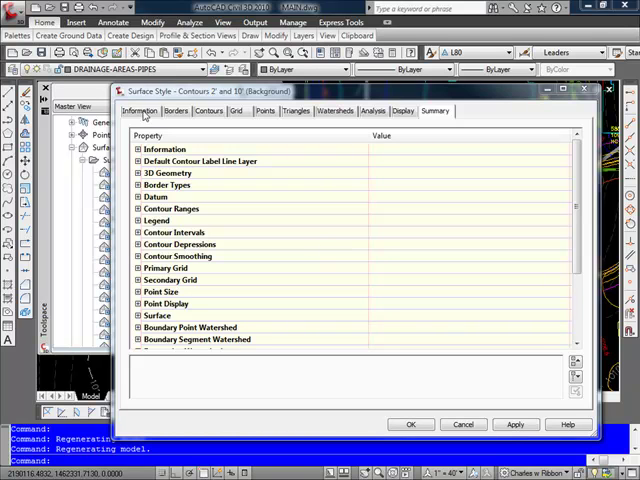
click(140, 110)
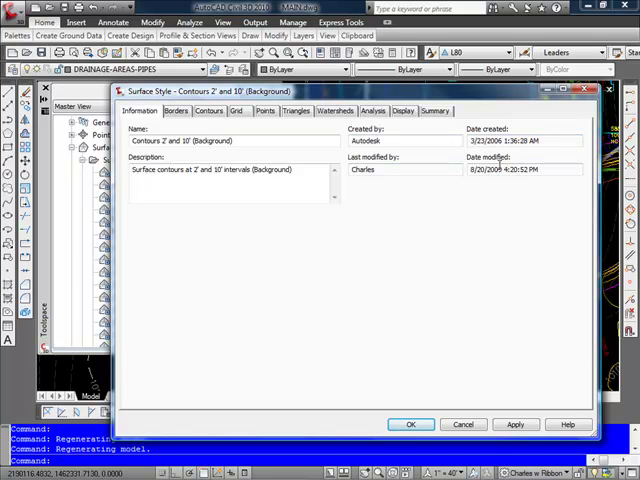
Review the Borders settings, leaving Border Display Mode on Use Surface Elevation
click(176, 110)
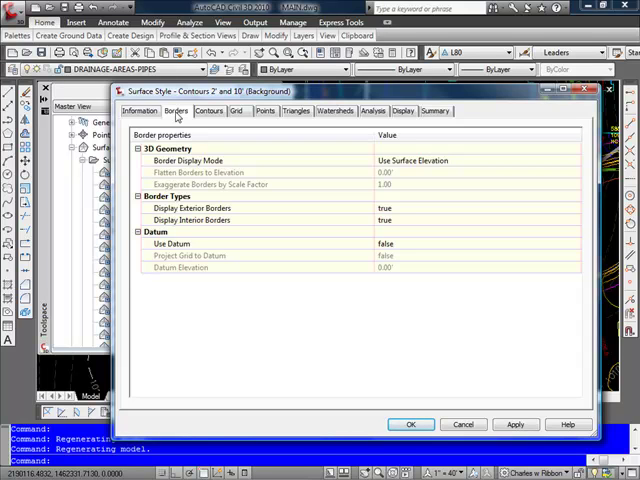
mouse_move(558, 172)
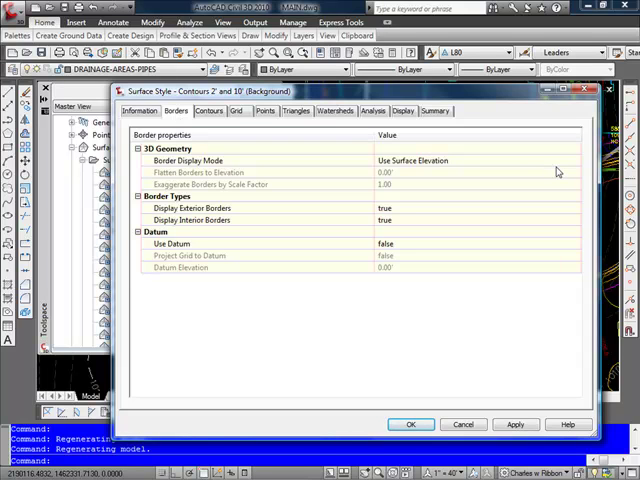
mouse_move(558, 170)
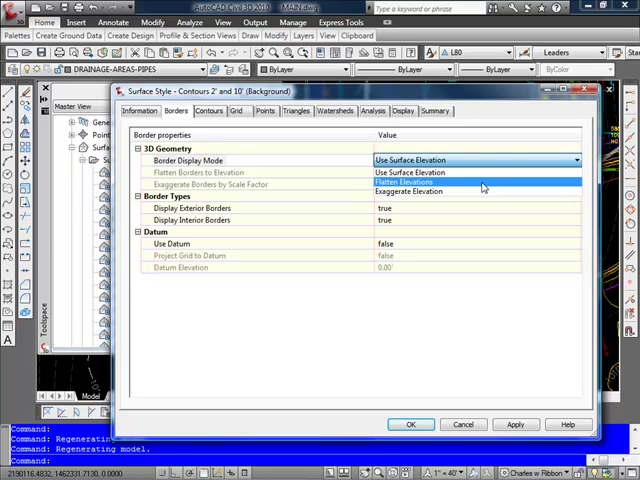
mouse_move(476, 192)
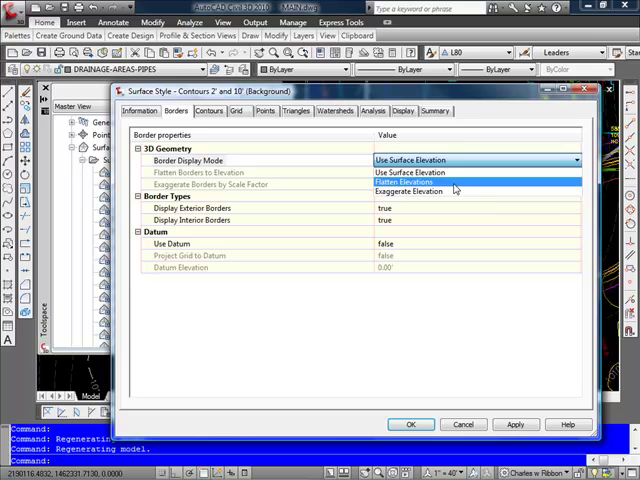
click(410, 172)
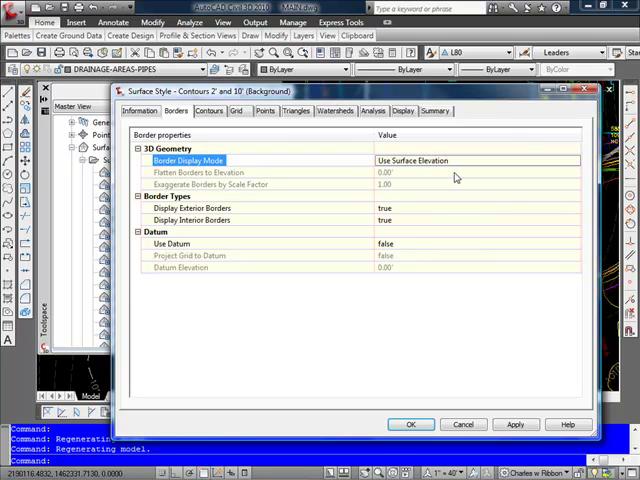
mouse_move(208, 110)
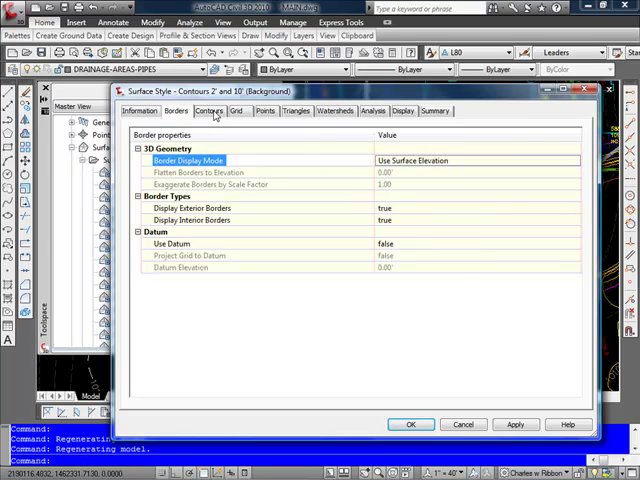
Review the Contours settings' 3D Geometry, keeping Contour Display Mode at surface elevation
click(208, 110)
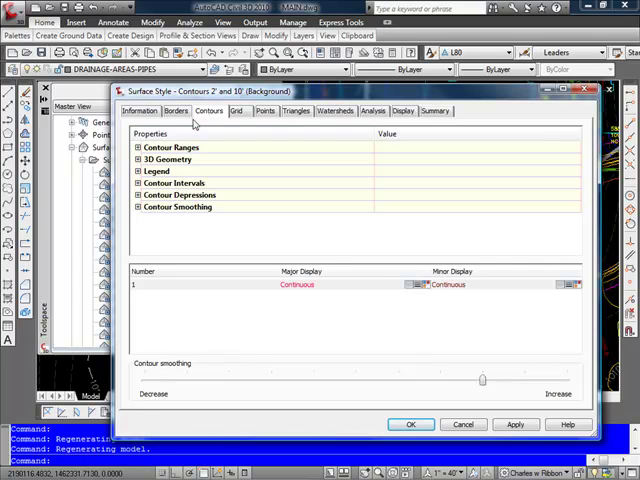
click(136, 148)
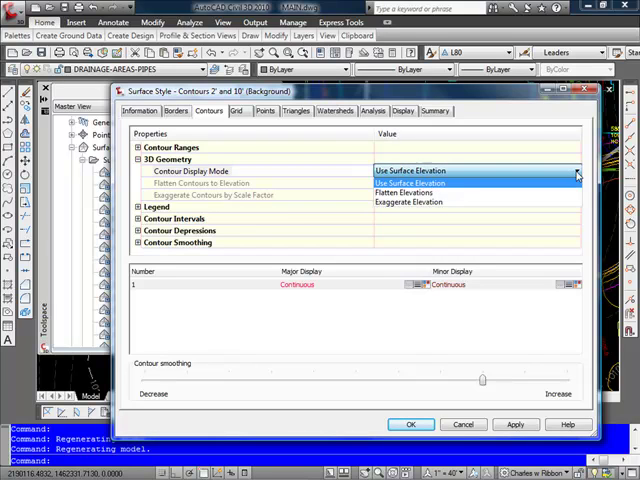
click(412, 170)
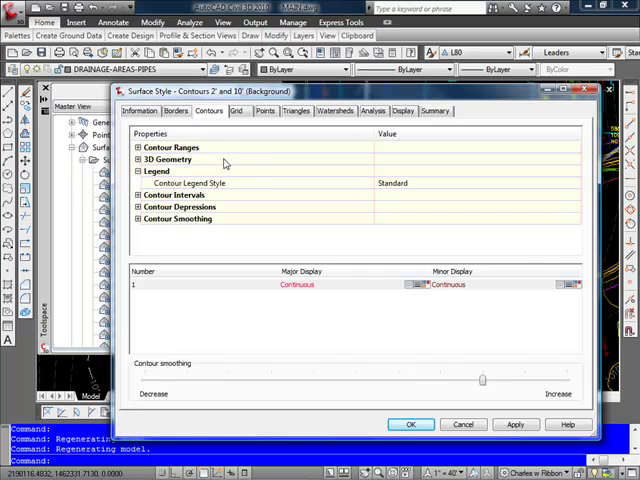
mouse_move(228, 196)
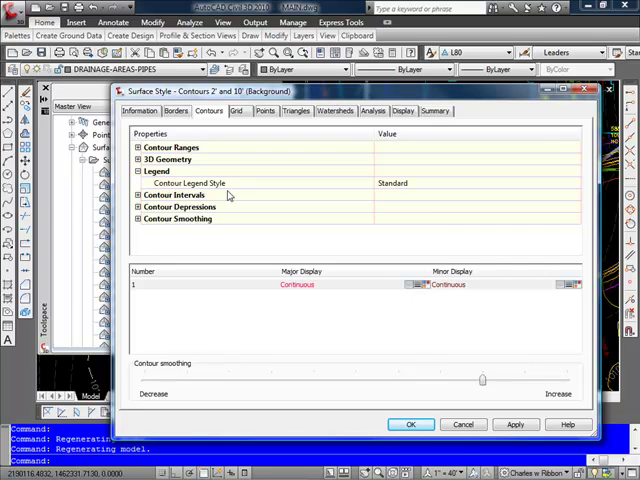
mouse_move(532, 192)
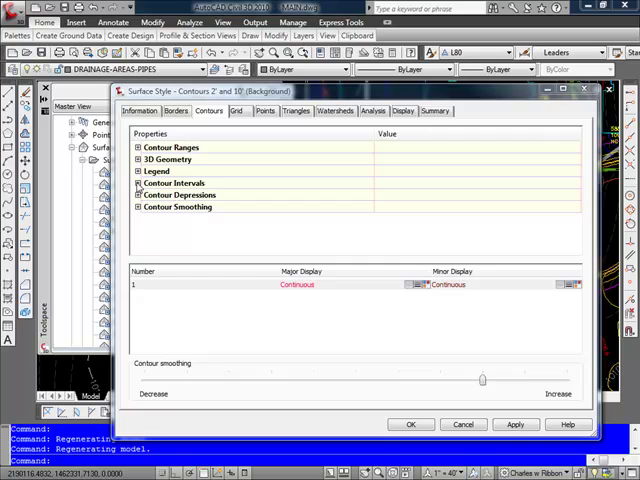
click(138, 184)
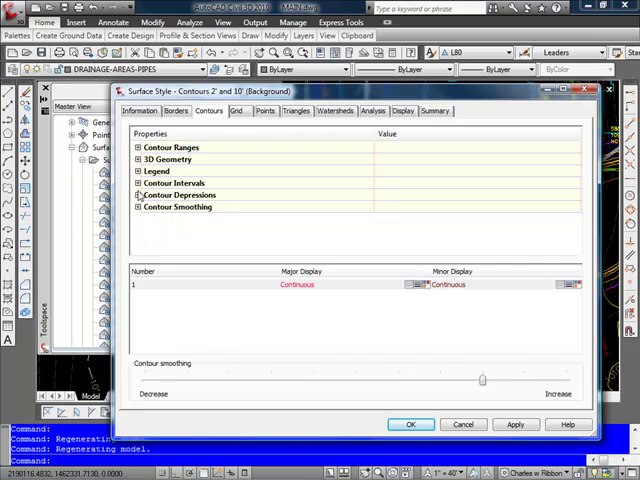
click(136, 196)
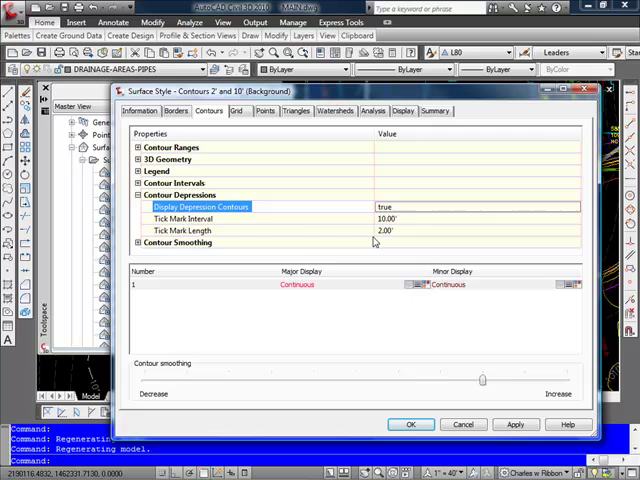
click(136, 196)
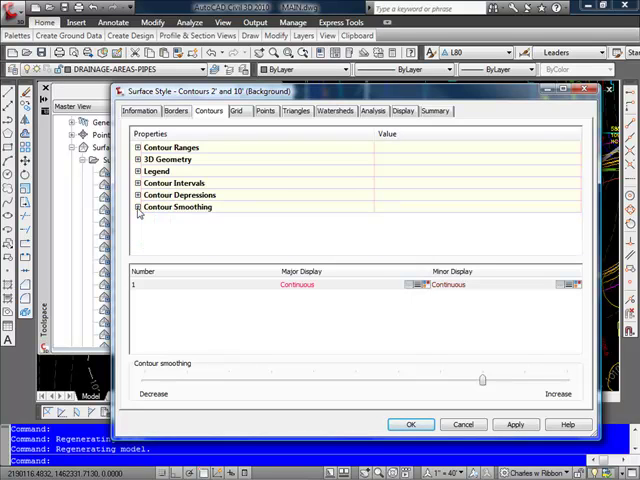
click(138, 208)
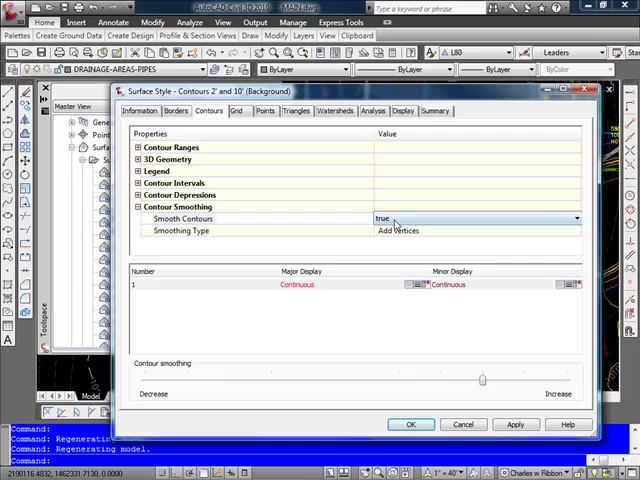
Set Smooth Contours to true with Smoothing Type 'Add vertices'
click(470, 230)
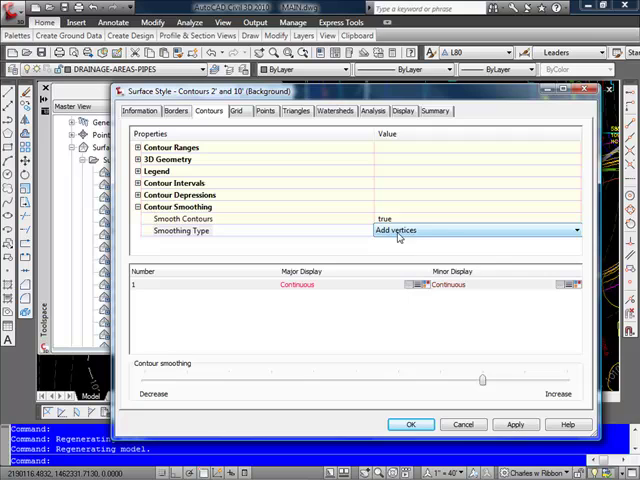
click(576, 230)
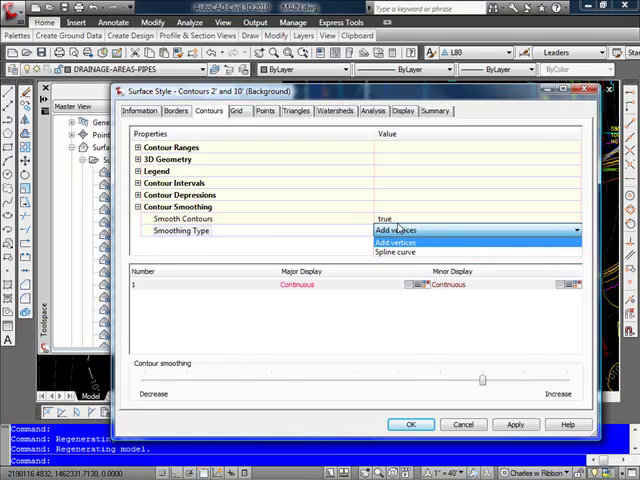
click(396, 242)
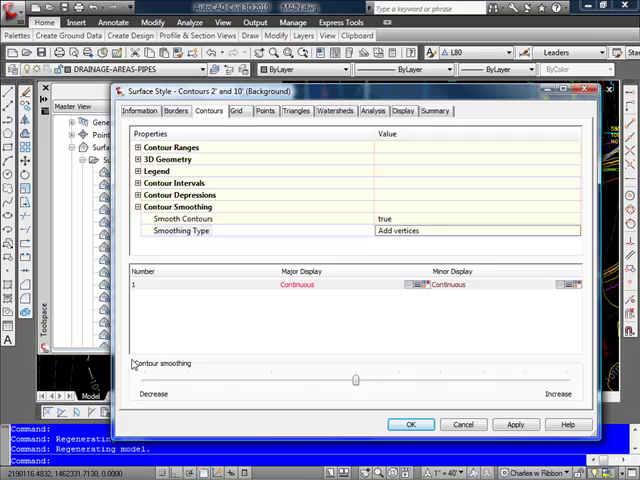
mouse_move(196, 376)
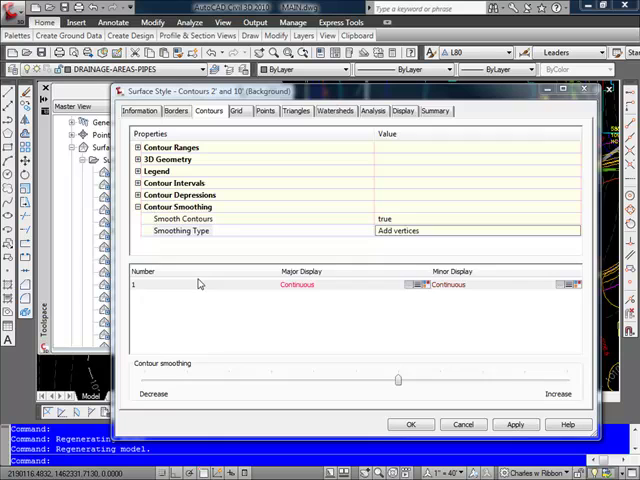
mouse_move(290, 346)
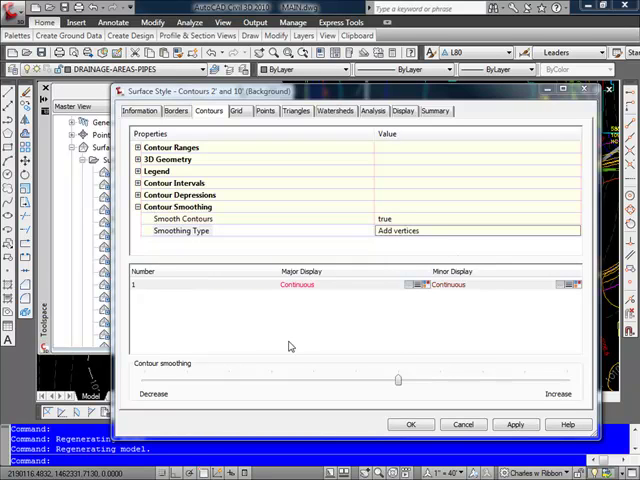